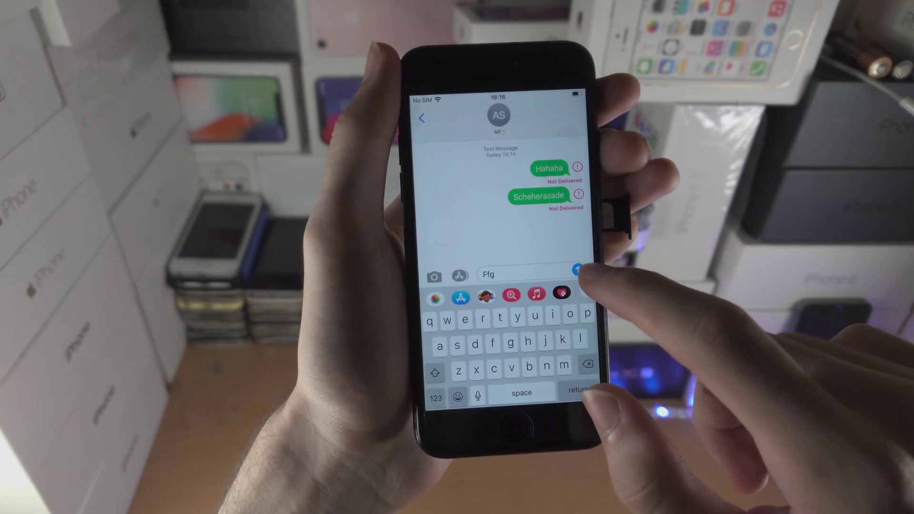
- Send the drafted 'Ffg', which delivers as a blue iMessage below the two Not Delivered texts
left_click(578, 269)
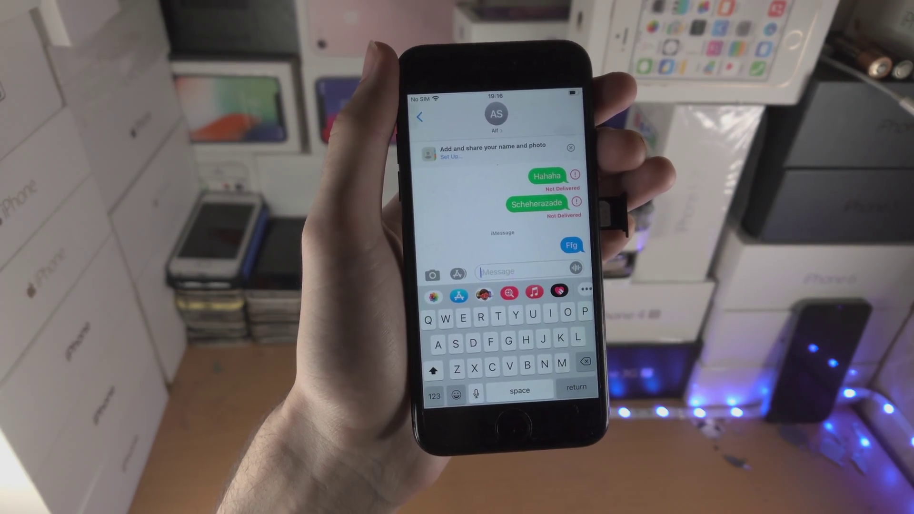